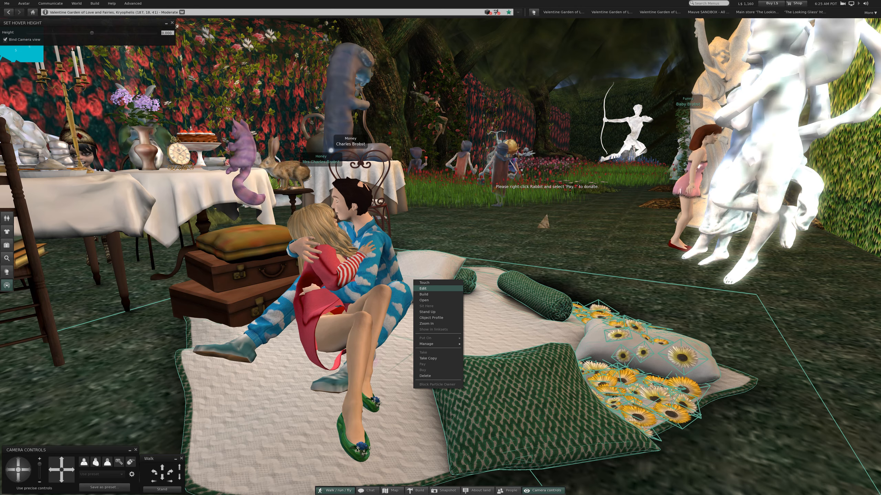
Select the picnic blanket set and choose Edit so its object properties appear.
left_click(423, 288)
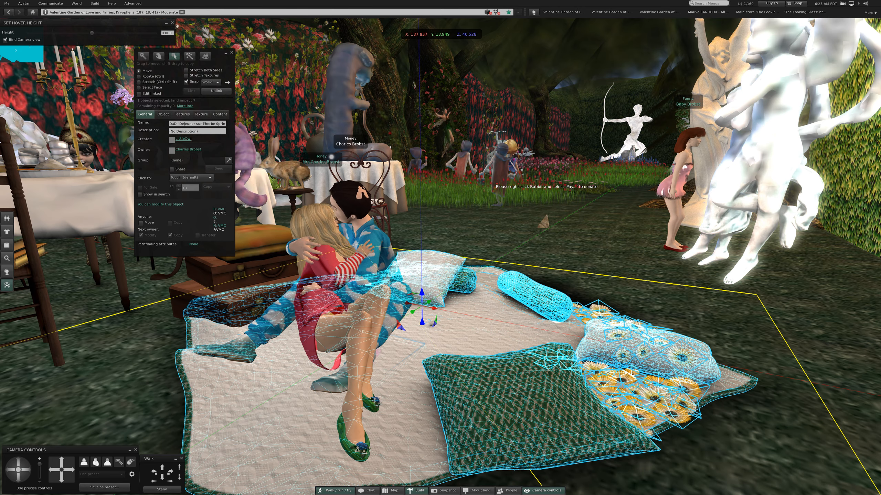
left_click(200, 114)
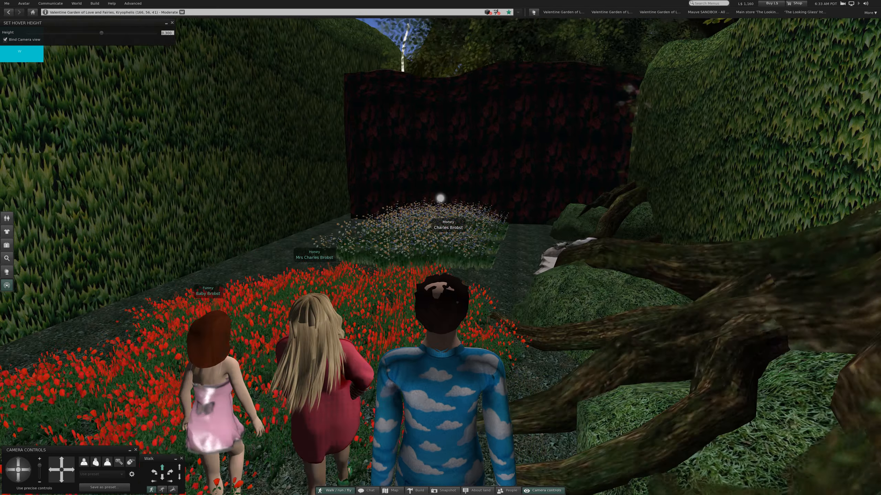
Walk the avatar forward through the hedge garden to the picnic blanket with pillows.
key("W")
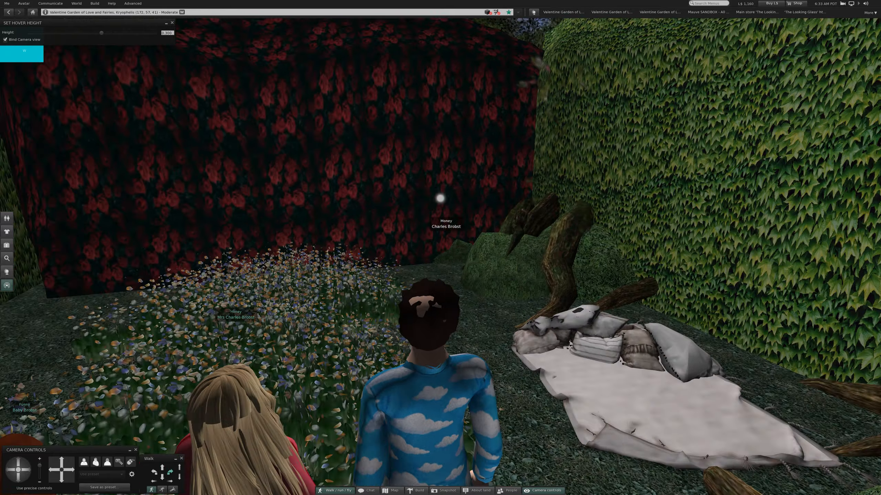